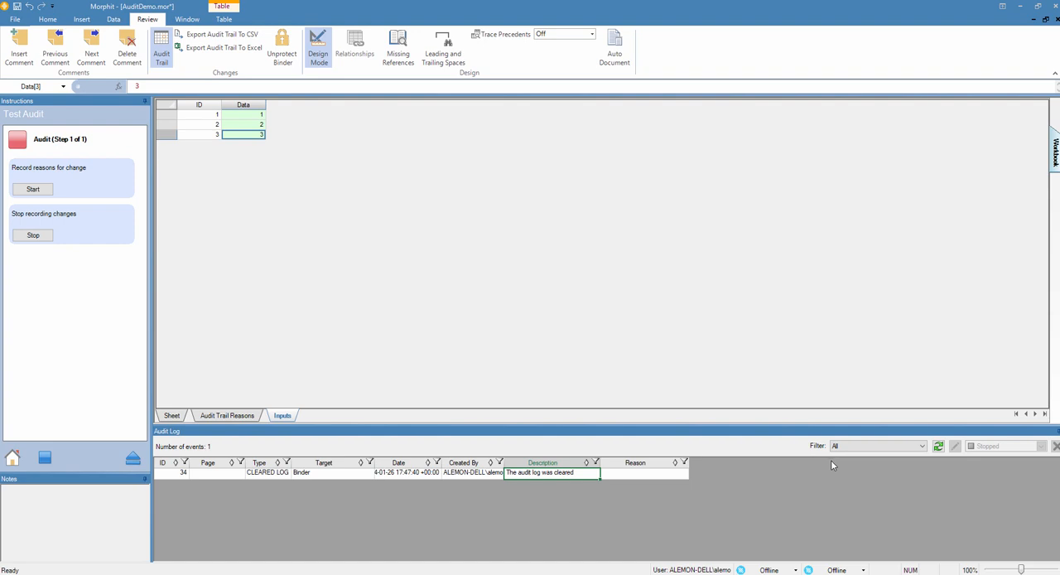
mouse_move(392, 297)
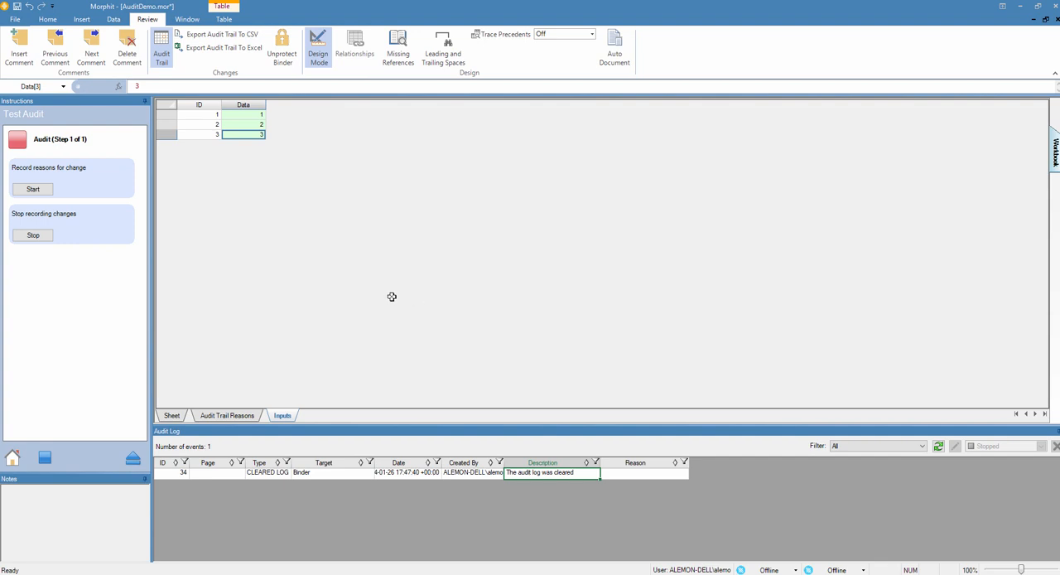
mouse_move(314, 379)
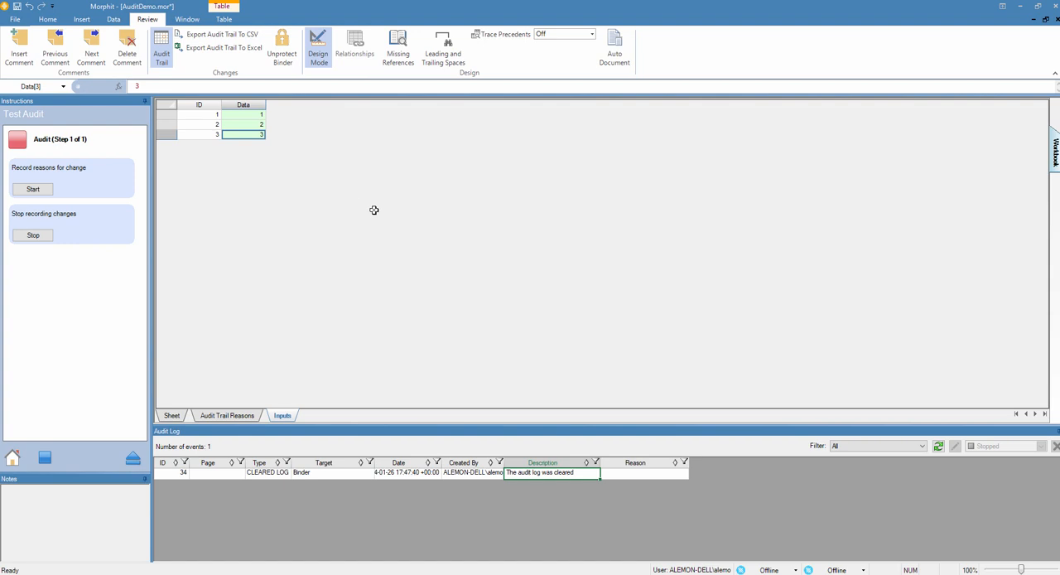
mouse_move(240, 205)
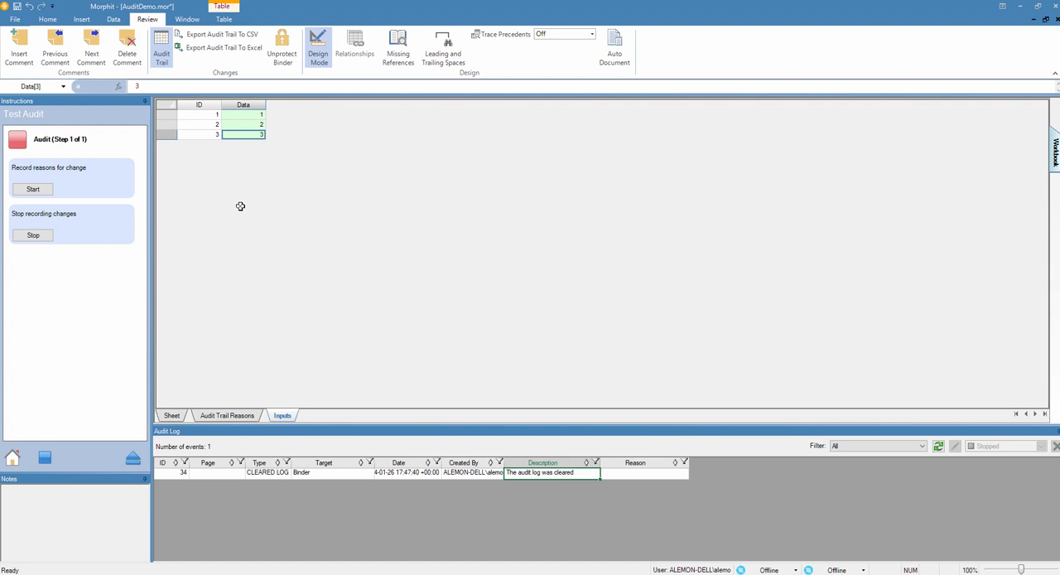
mouse_move(107, 155)
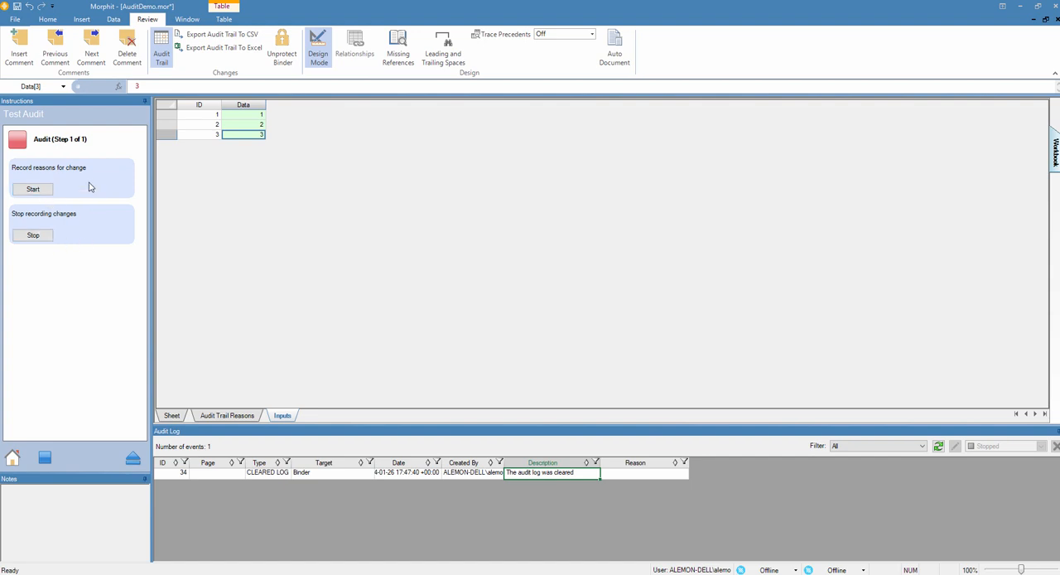
mouse_move(88, 264)
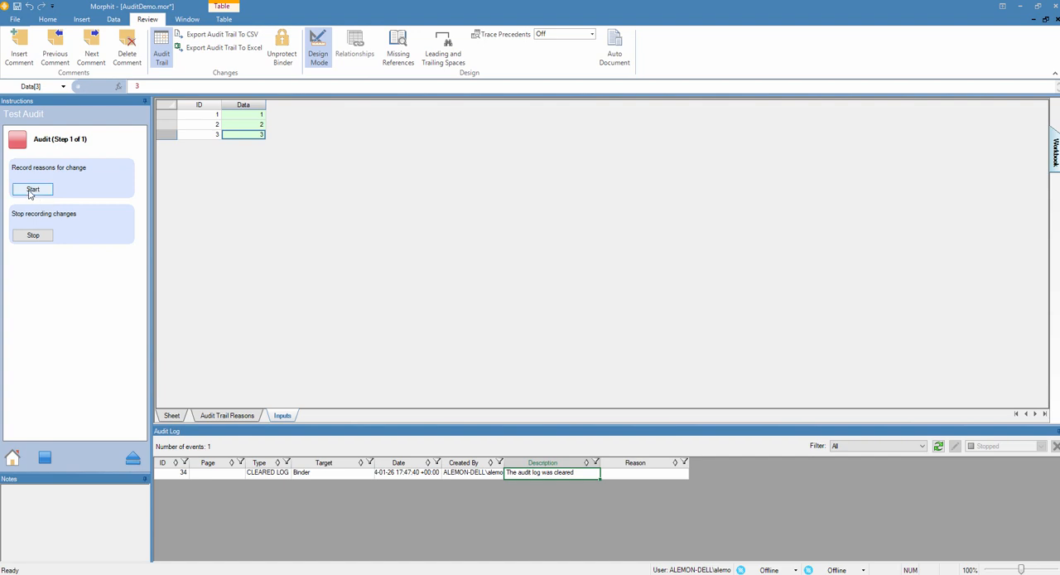
Start audit logging, enter C as the third Data value, and refresh the audit log
click(34, 189)
text(B)
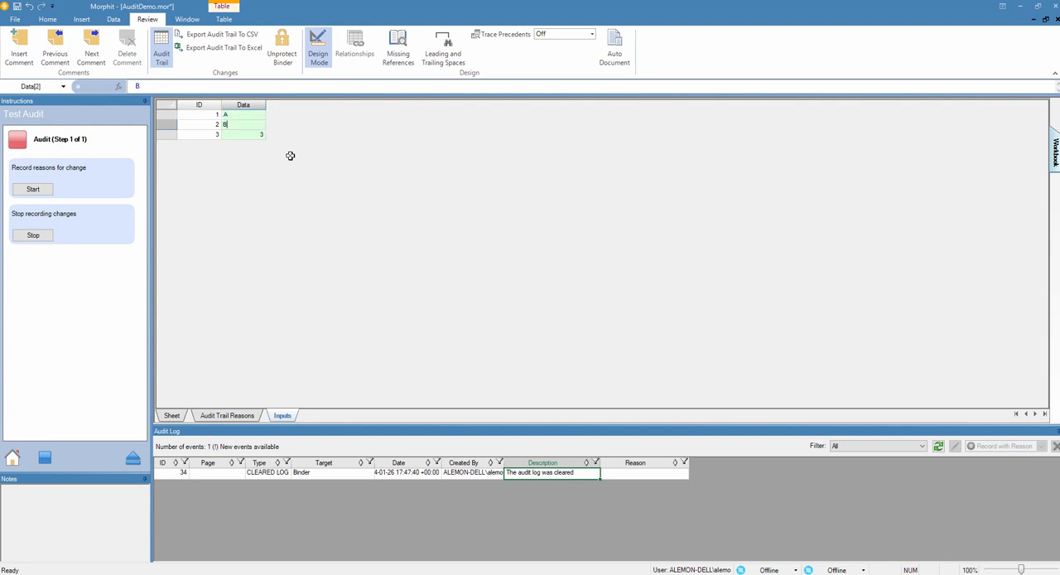
text(C)
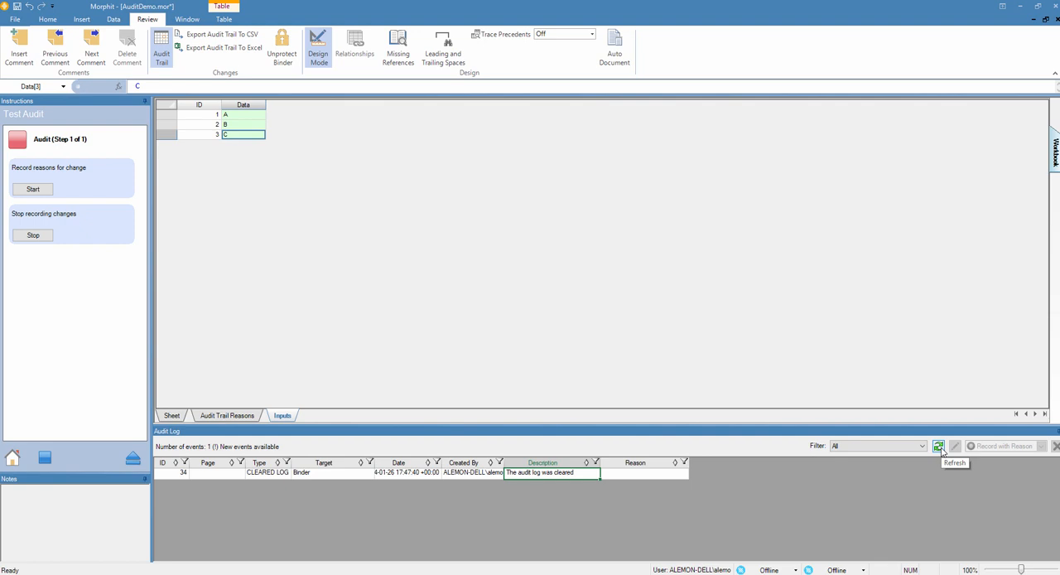
click(939, 446)
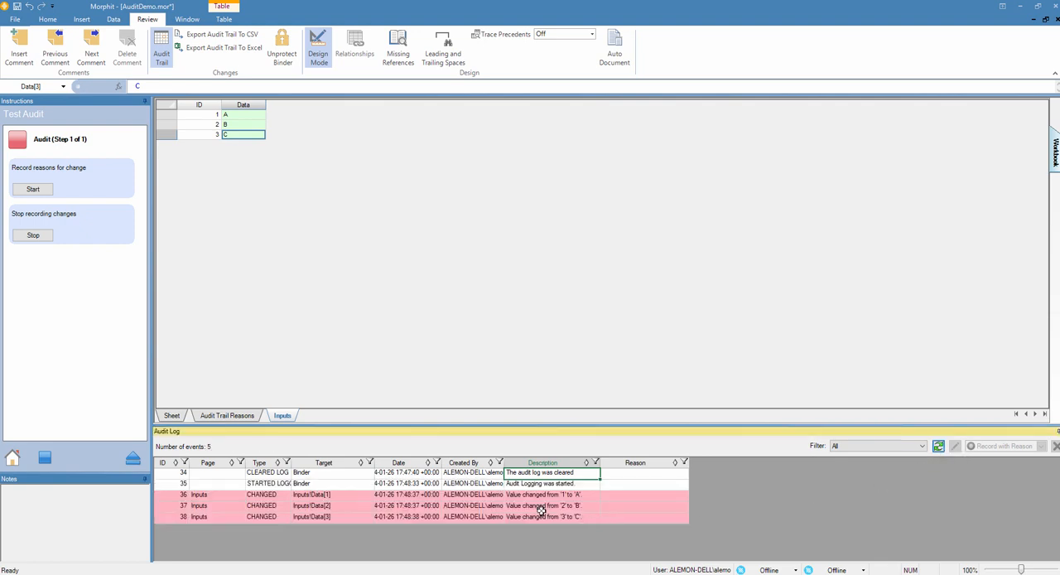
mouse_move(551, 523)
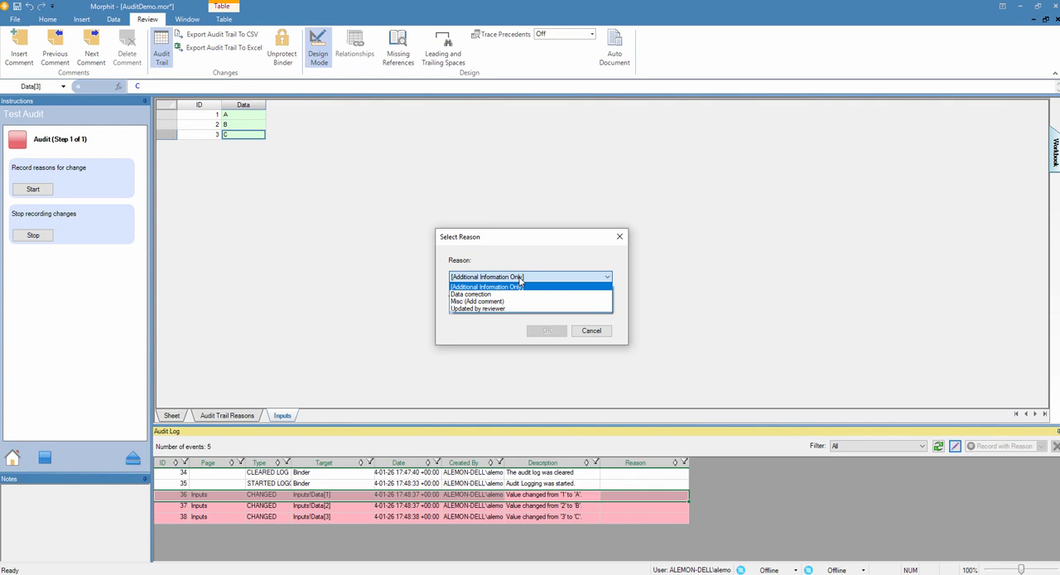
mouse_move(470, 295)
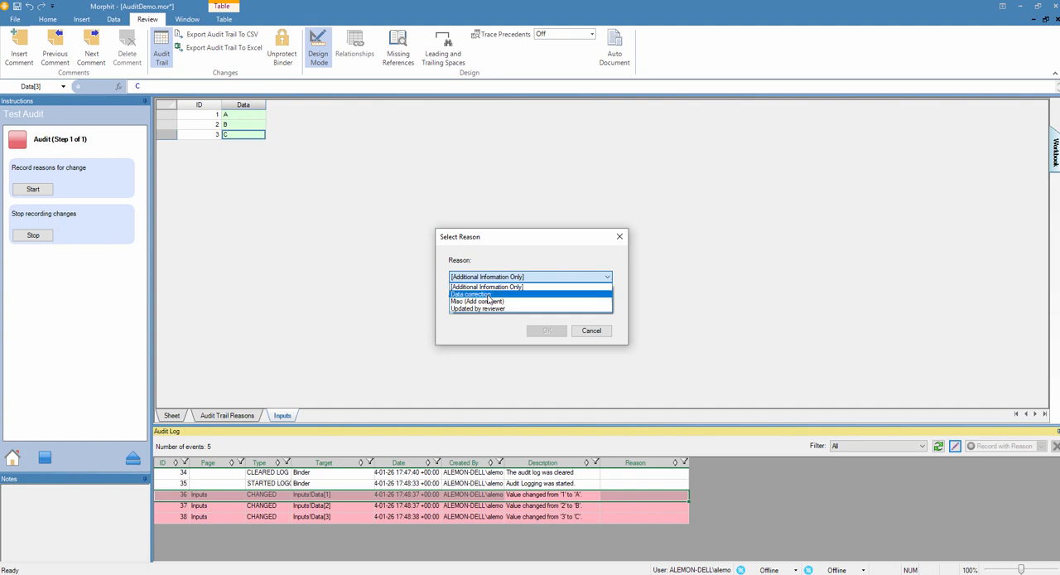
Record 'Data correction' as the reason for the 1-to-A change, then select the two remaining changes
click(471, 294)
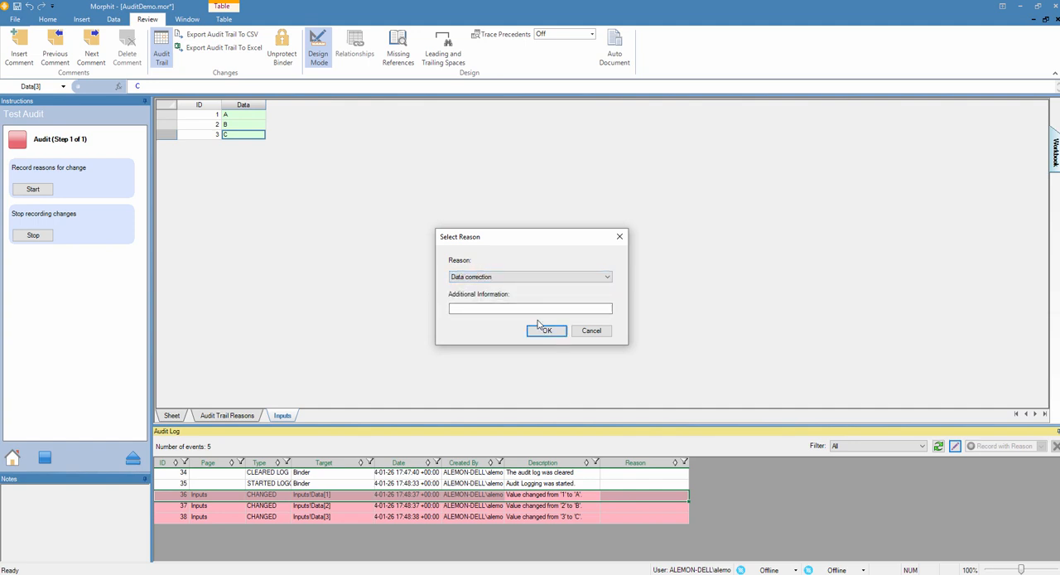
click(546, 330)
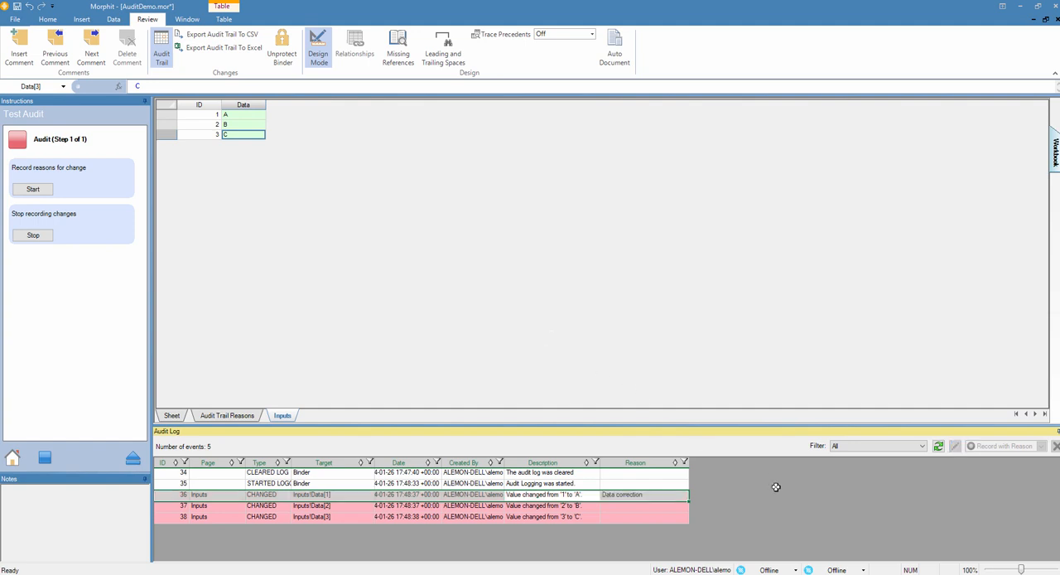
click(538, 505)
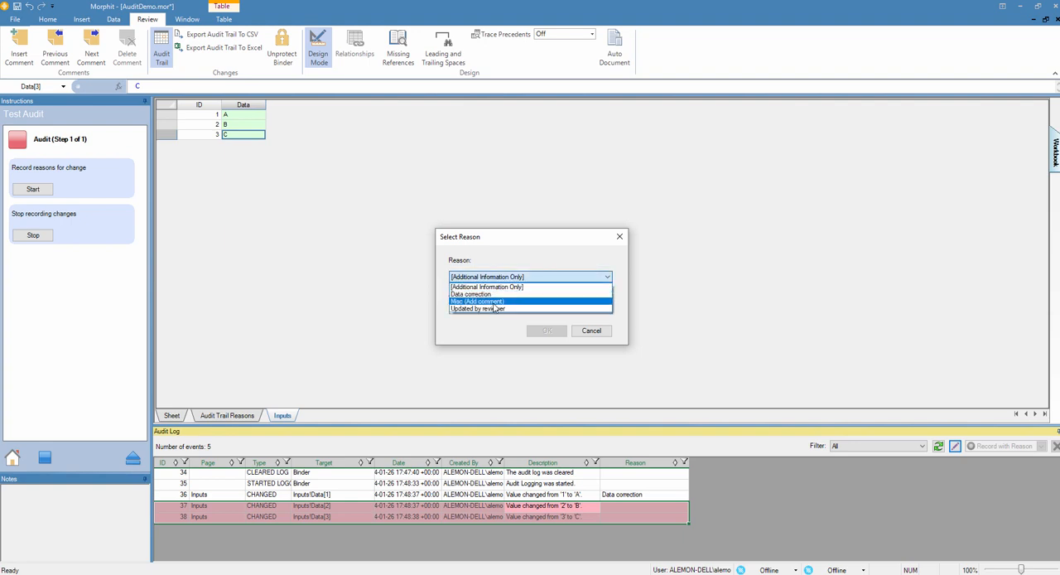
Give both remaining changes the Misc (Add comment) reason with the comment 'Demo real'
click(477, 301)
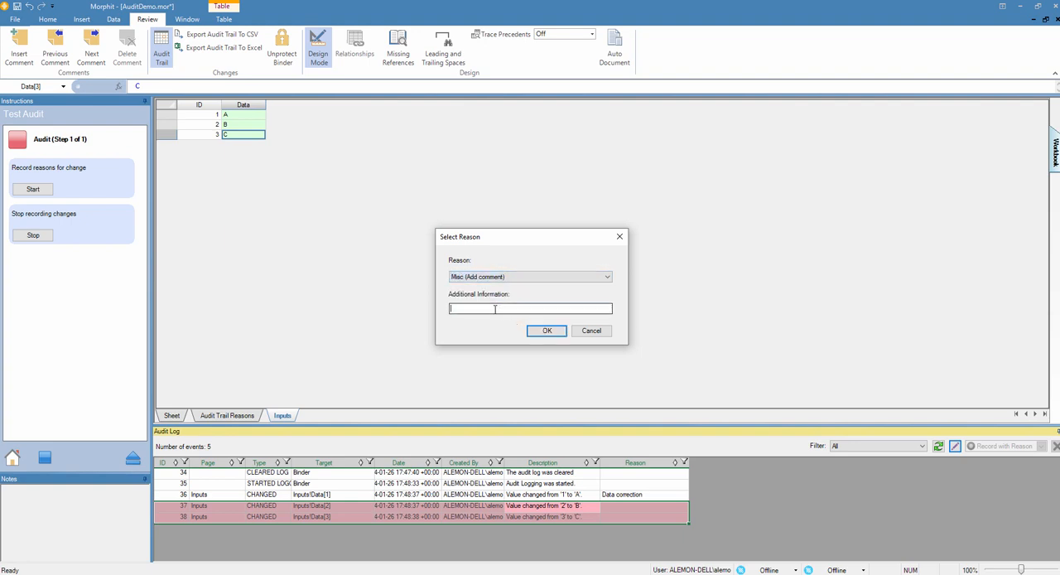
click(530, 308)
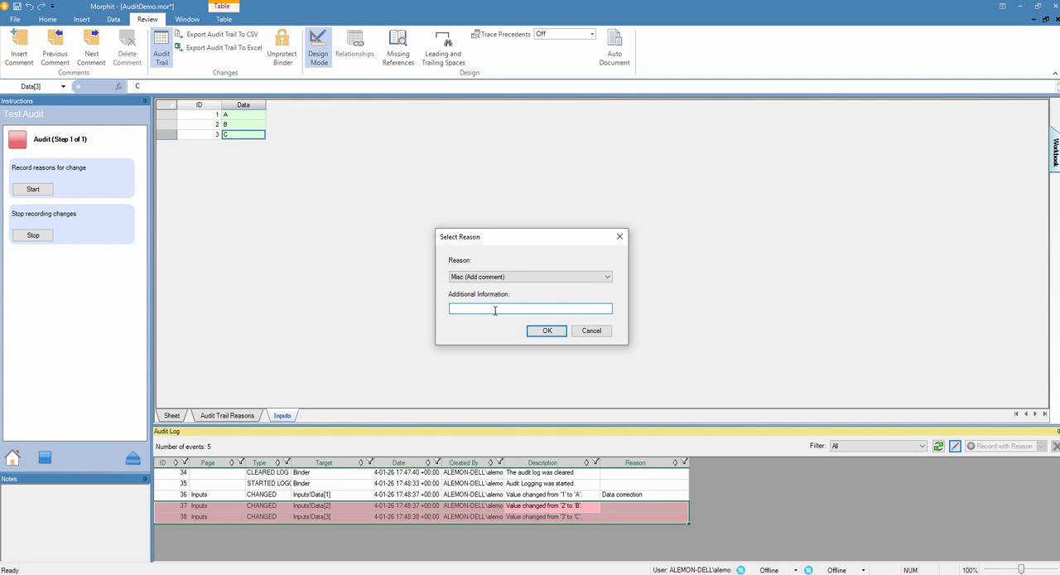
text(Demo real)
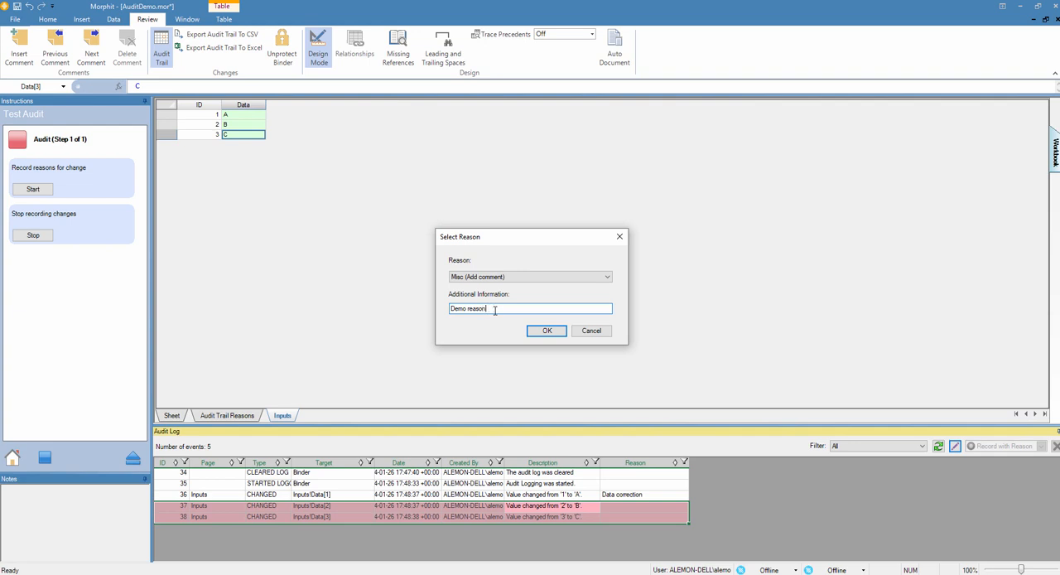
click(547, 331)
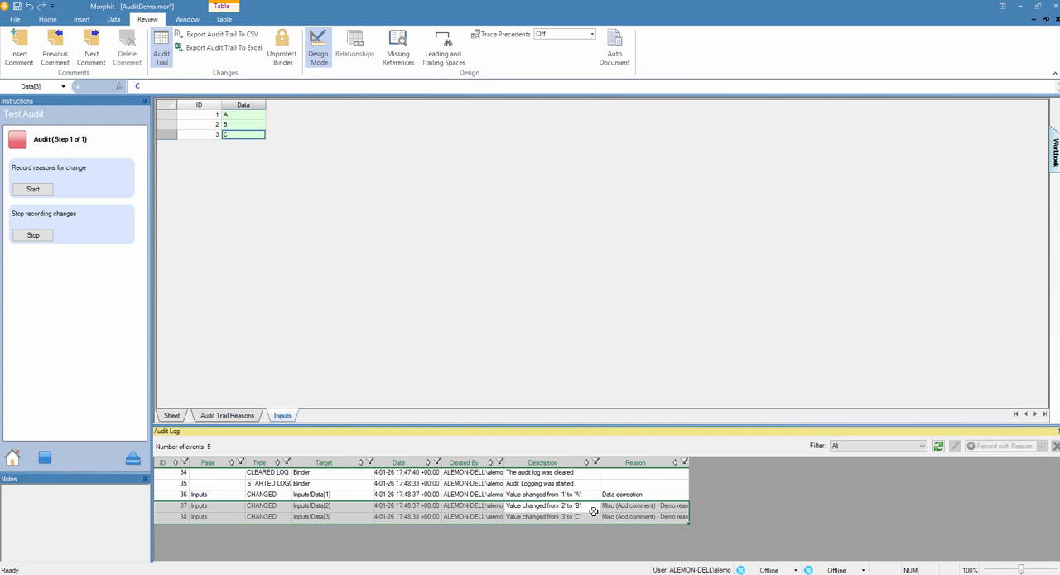
mouse_move(344, 253)
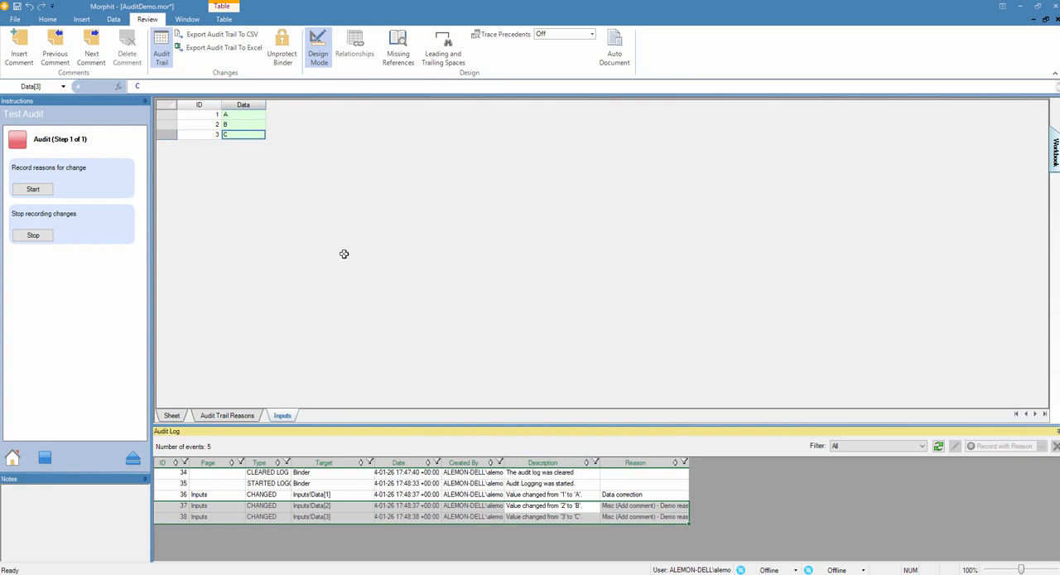
Enter D, E and F in the Data column and dismiss the missing-reasons warning
click(243, 114)
text(D)
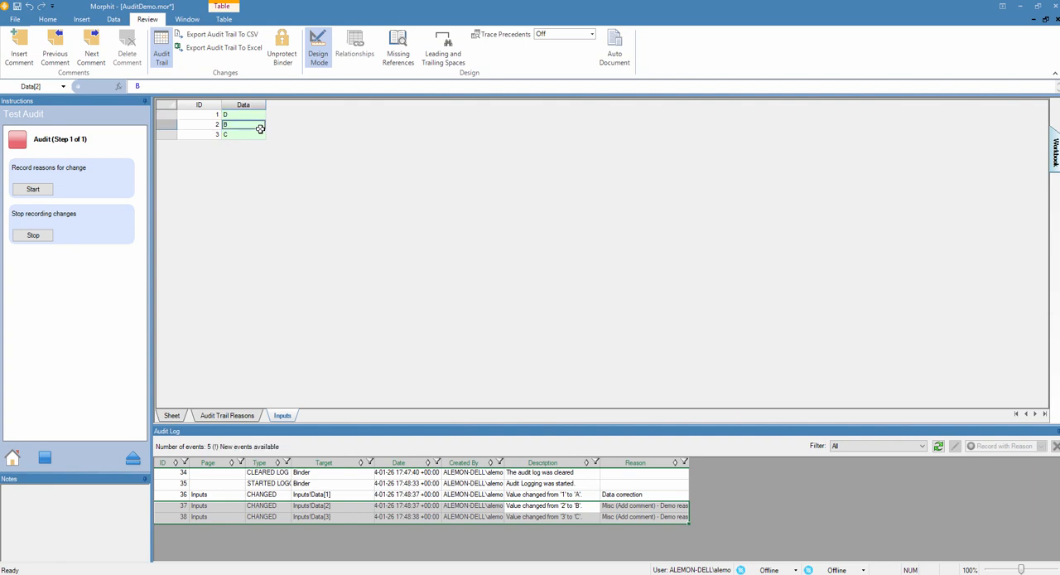
text(E)
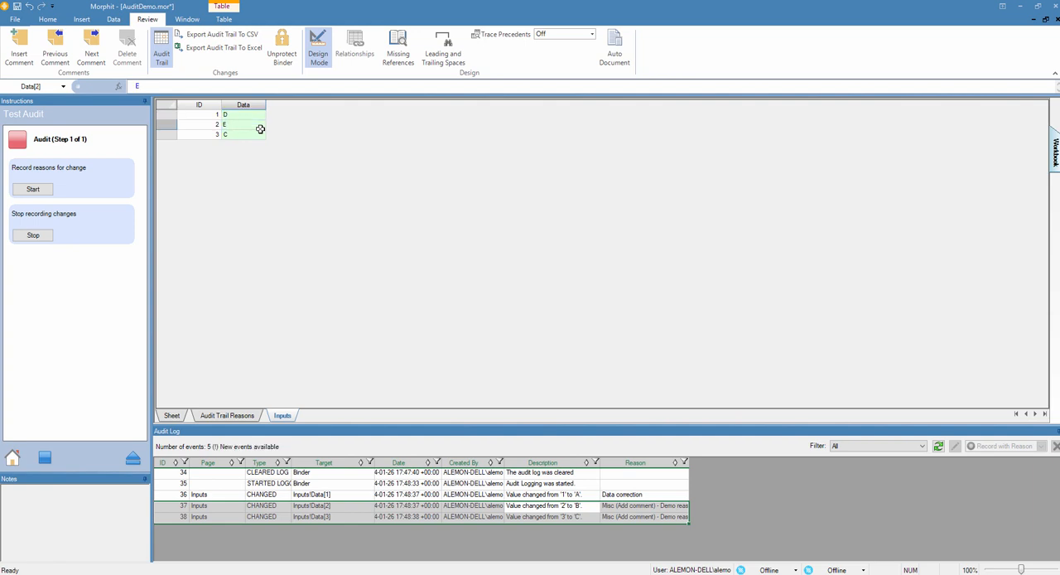
text(F)
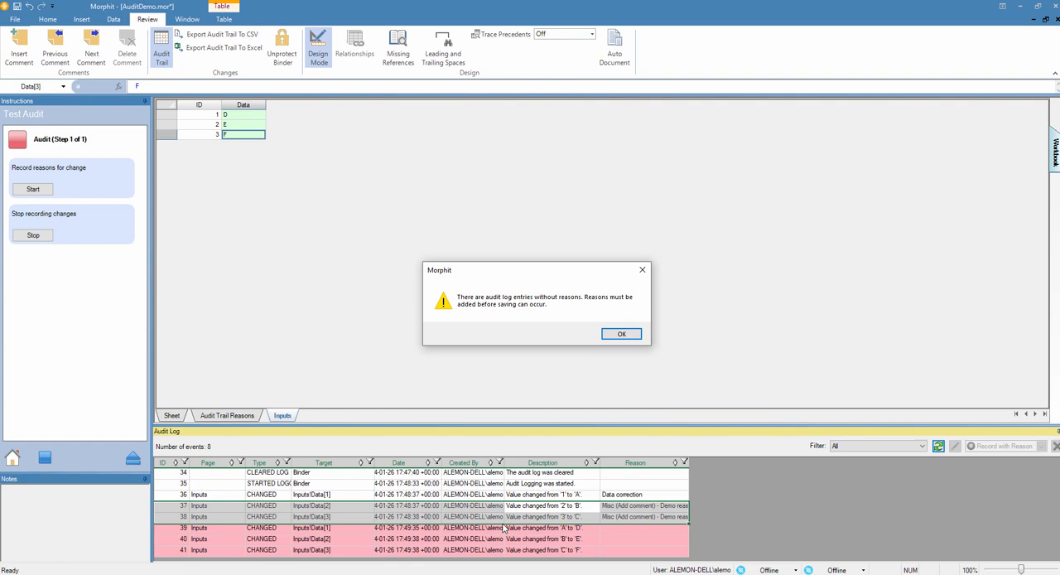
mouse_move(555, 555)
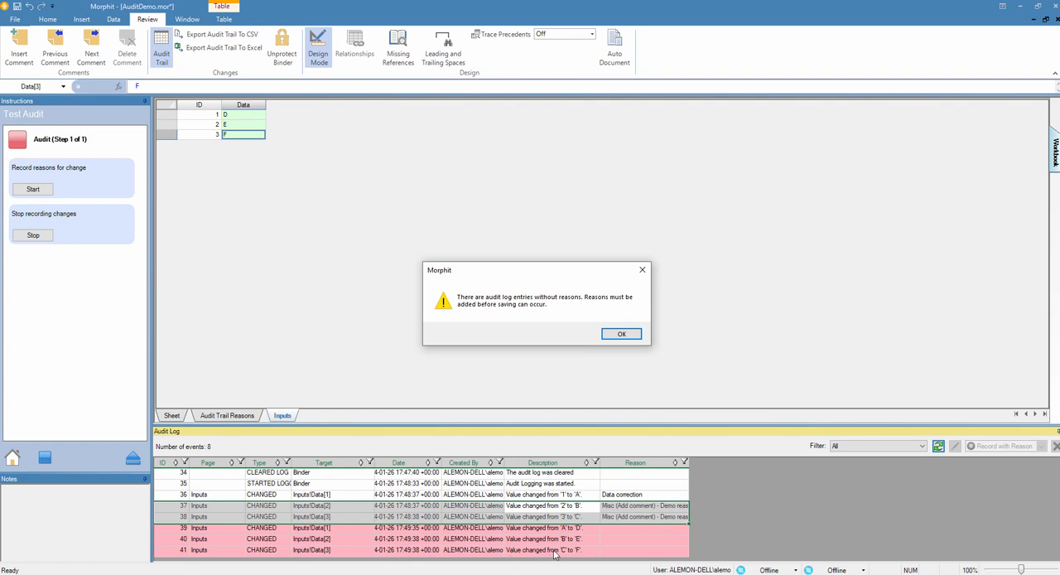
click(621, 334)
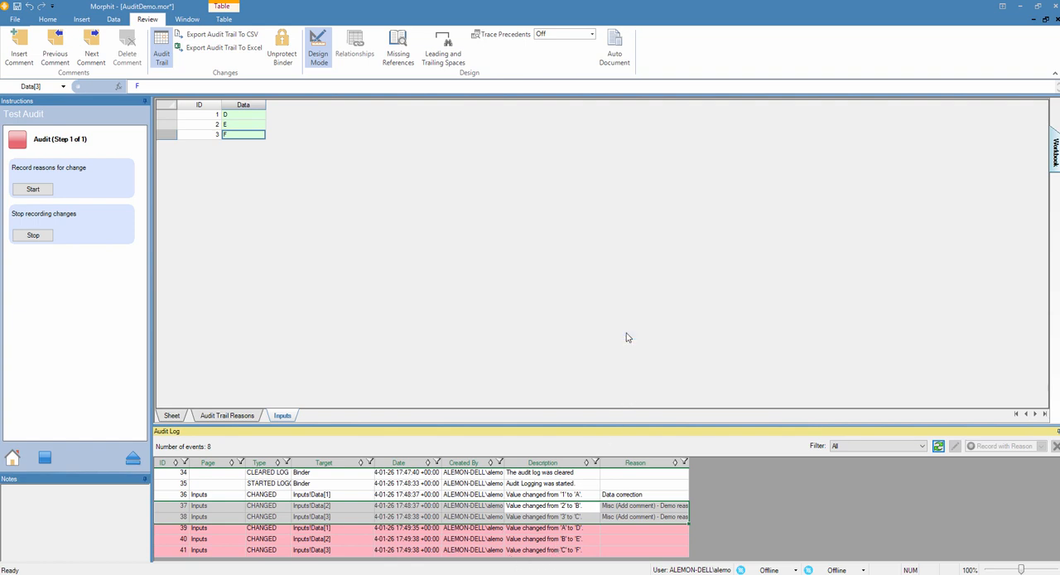
mouse_move(516, 395)
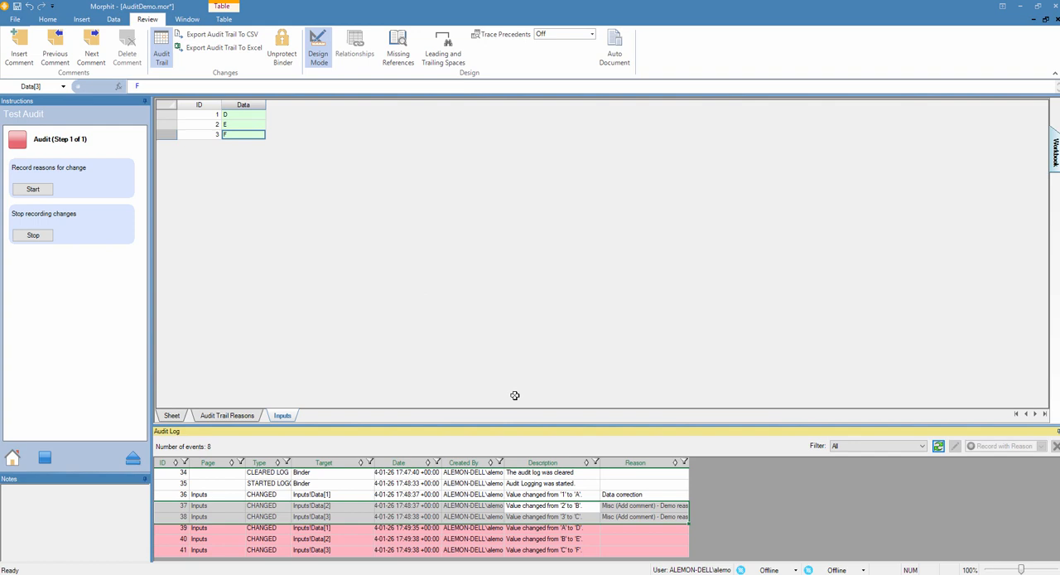
mouse_move(513, 401)
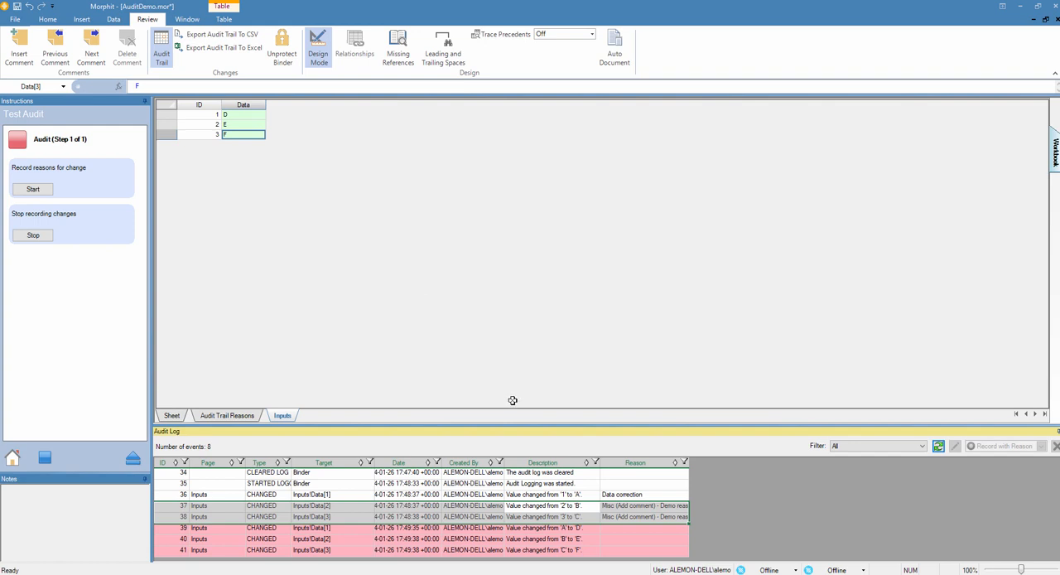
mouse_move(509, 436)
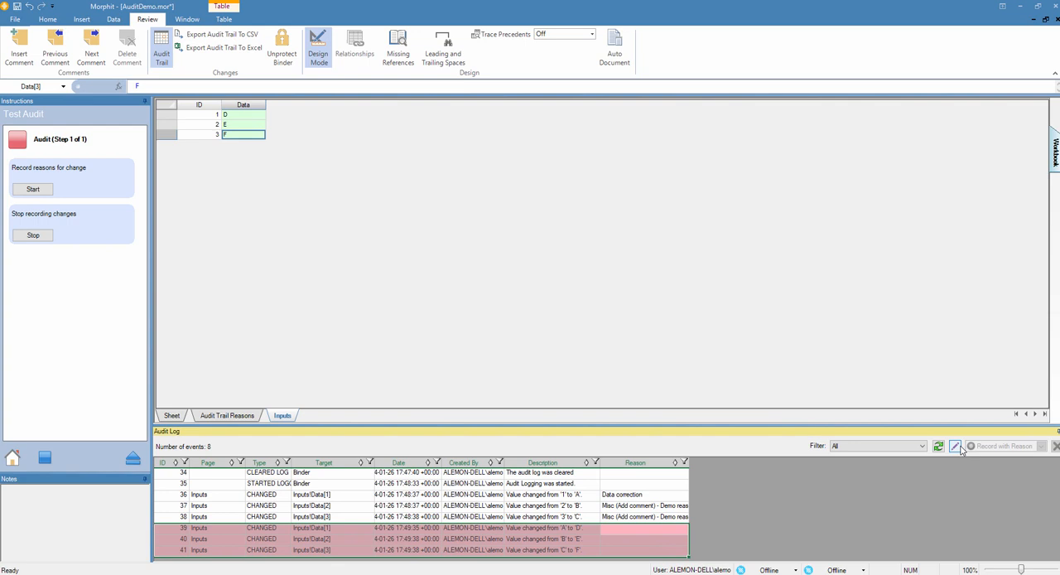
Record 'Updated by reviewer' as the reason for the D, E and F changes
click(955, 446)
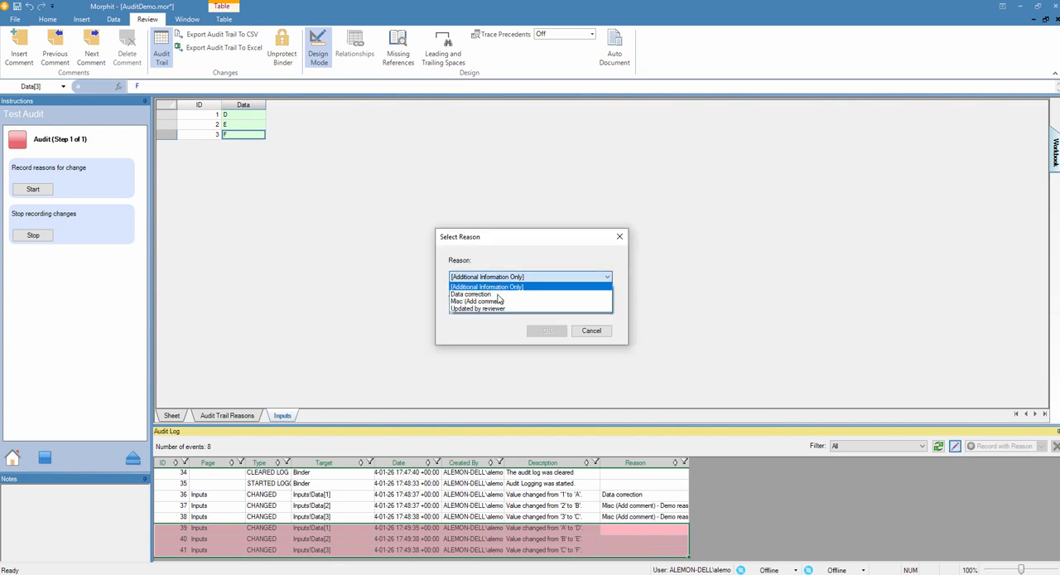
click(477, 308)
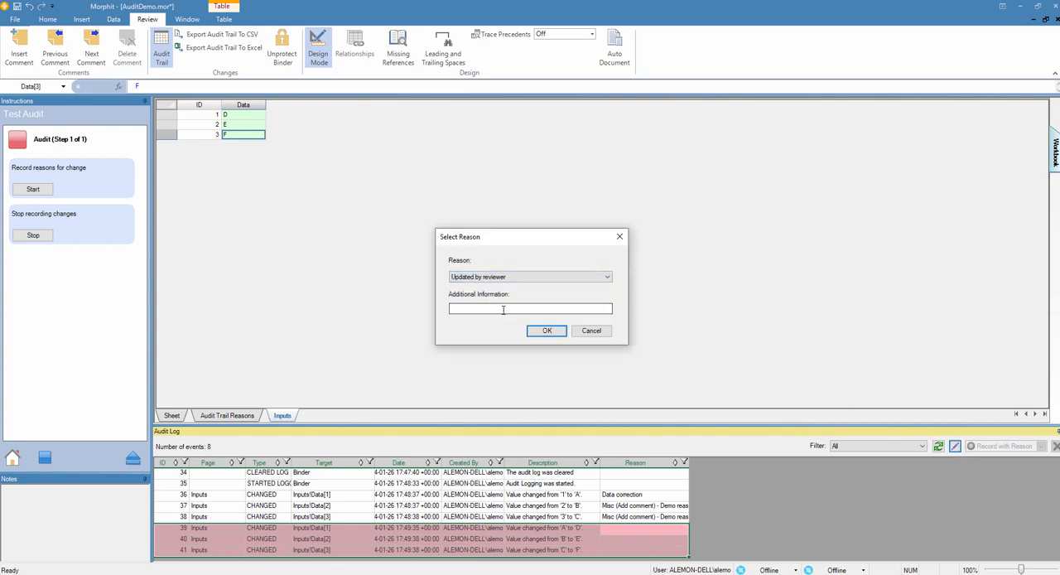
click(547, 330)
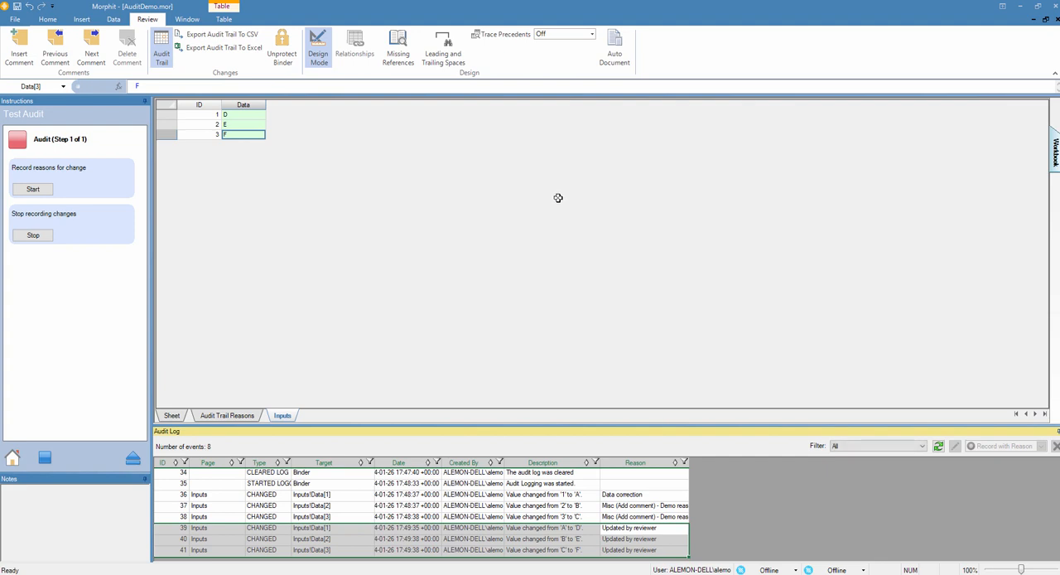
mouse_move(537, 208)
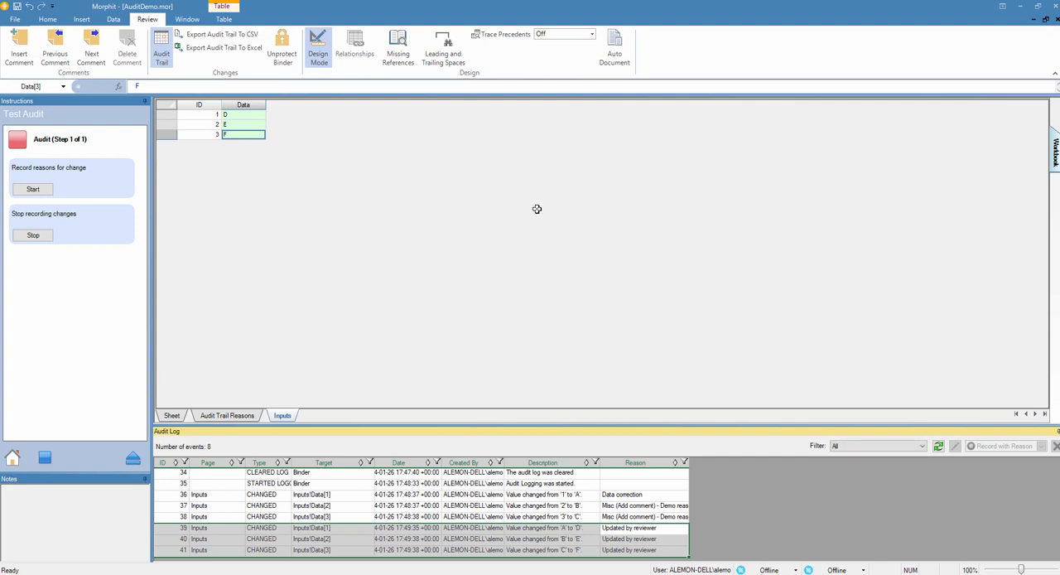